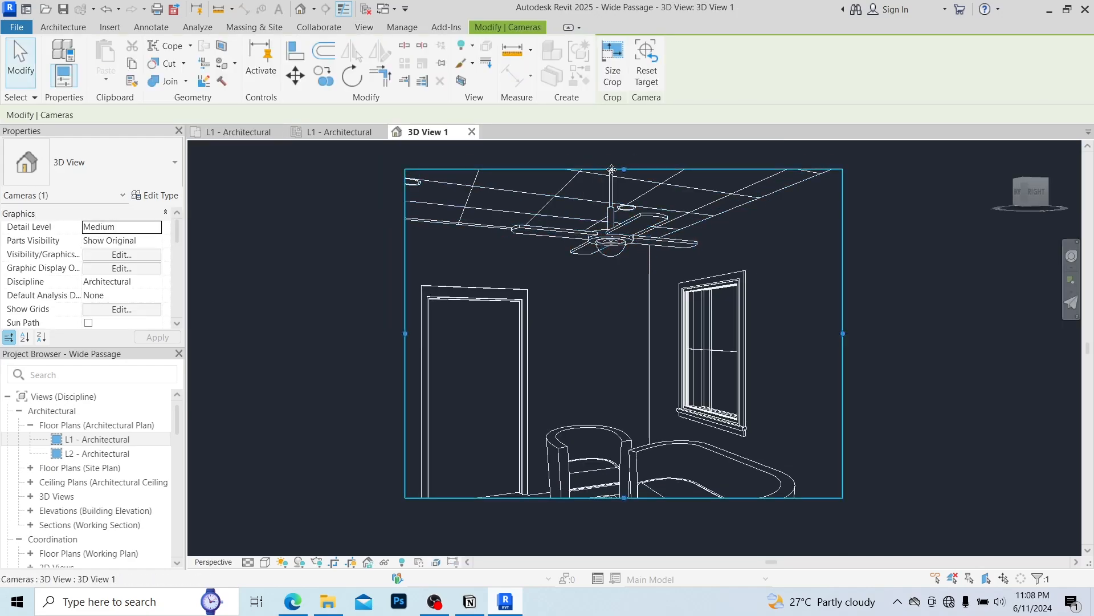
Widen the camera view's crop region and switch the visual style to Shaded.
drag(405, 334, 354, 337)
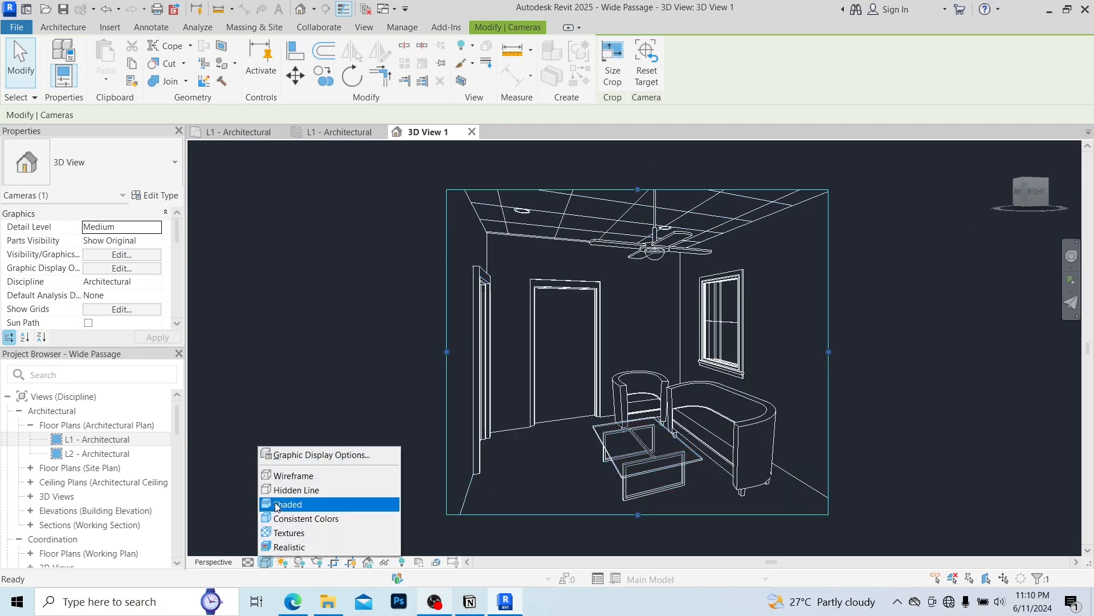
click(288, 503)
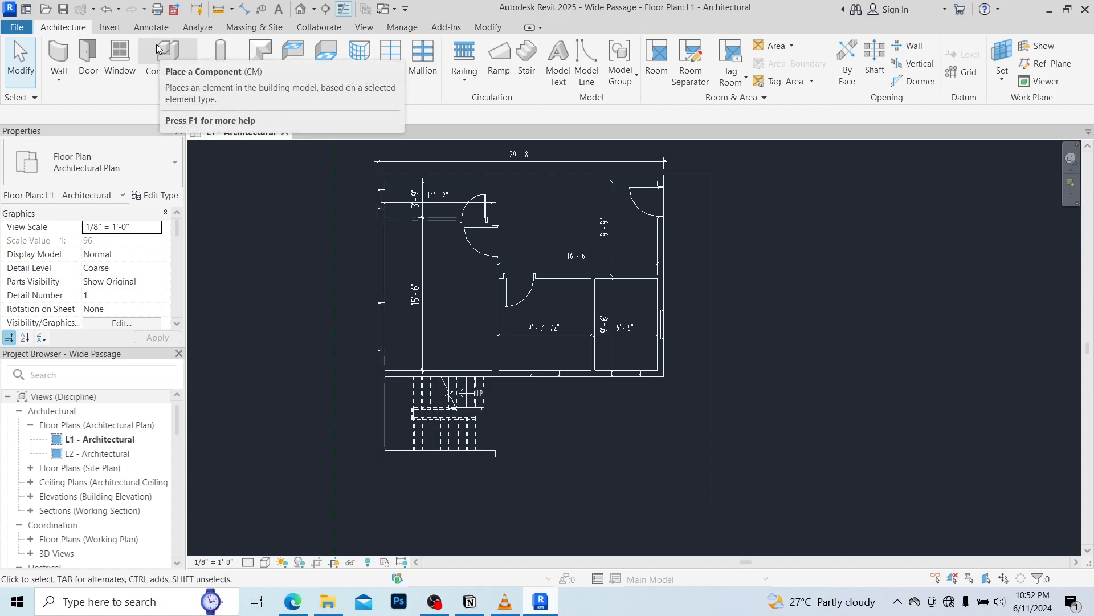
Select the Ceiling Fan (100 watt Incandescent) component and review its type properties.
click(152, 53)
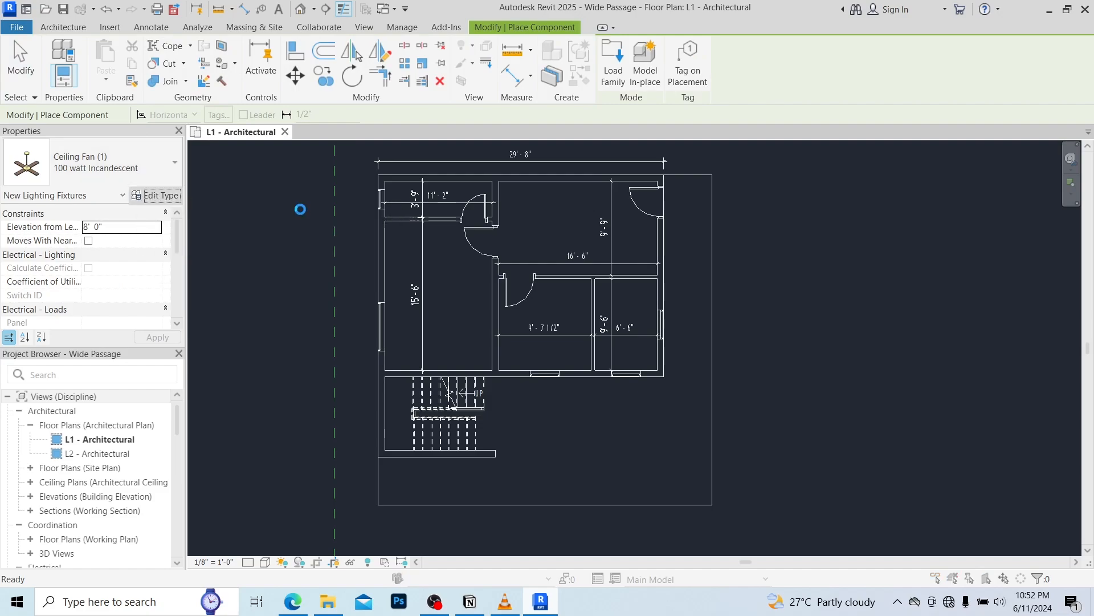
click(161, 196)
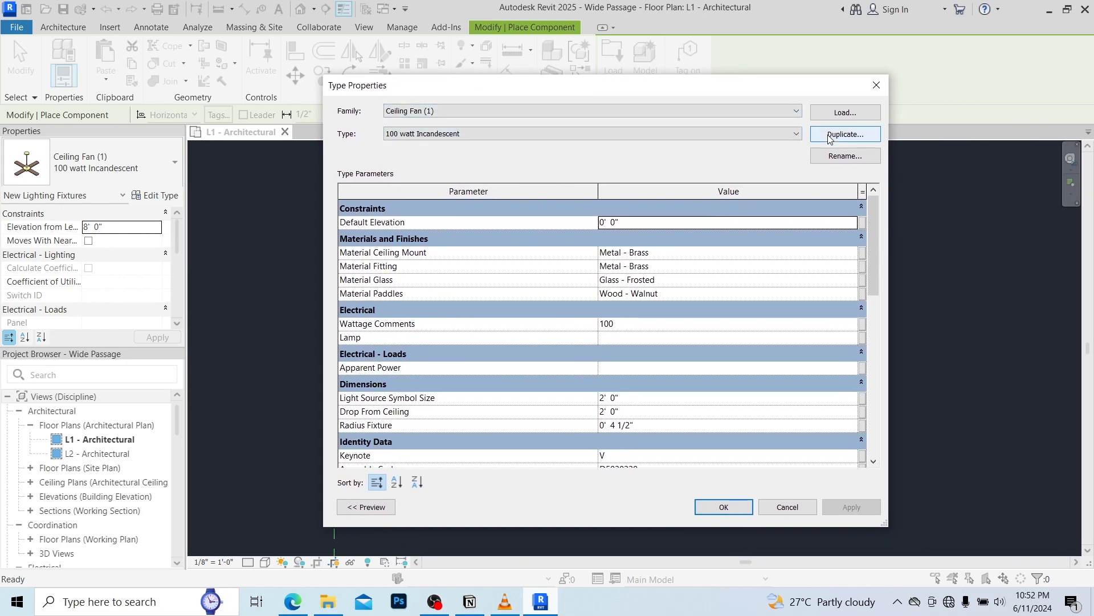
mouse_move(733, 477)
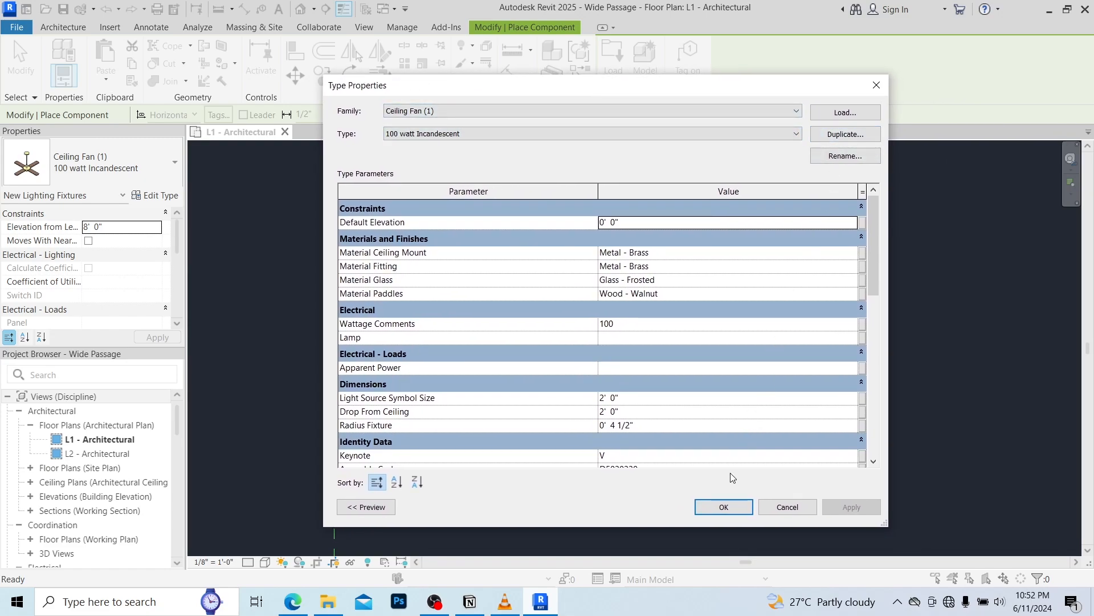
click(722, 507)
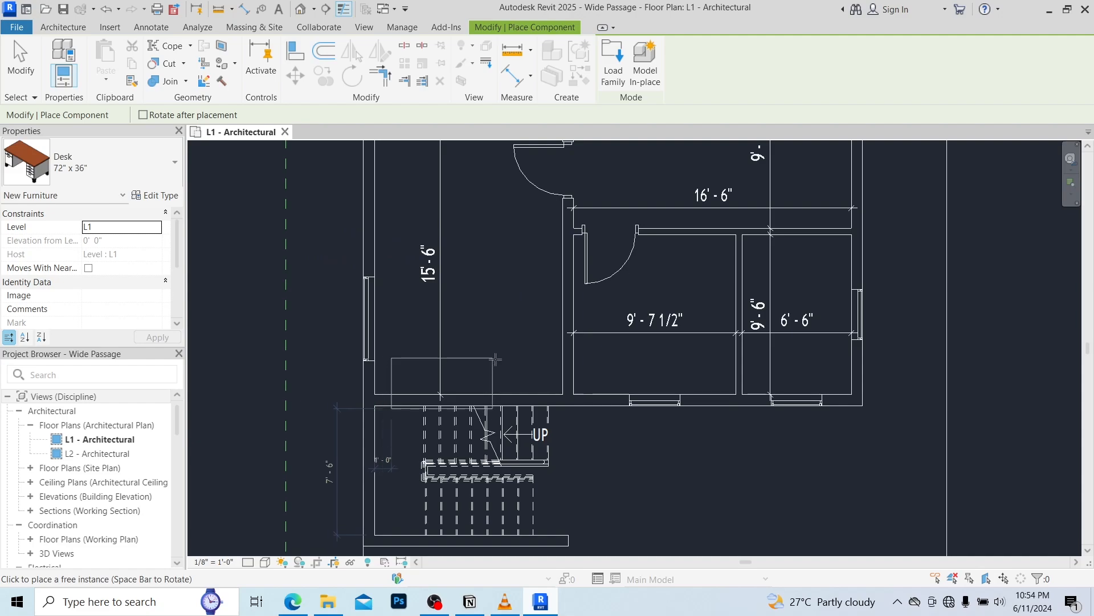
Place the 72" x 36" desk in the left room and bring up the Revit 2022 Content page.
click(510, 320)
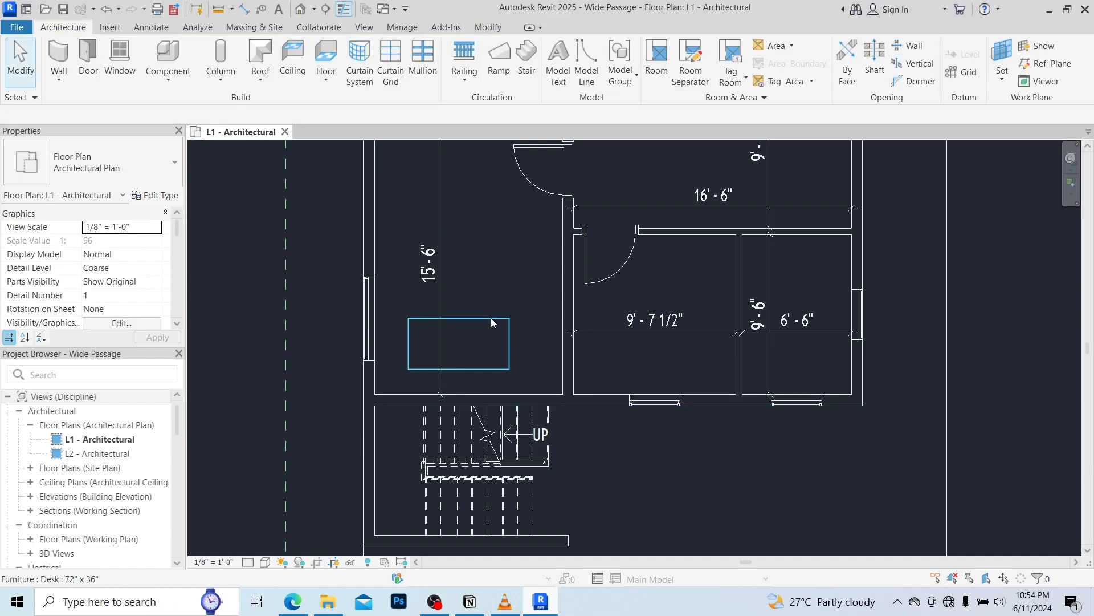
click(458, 342)
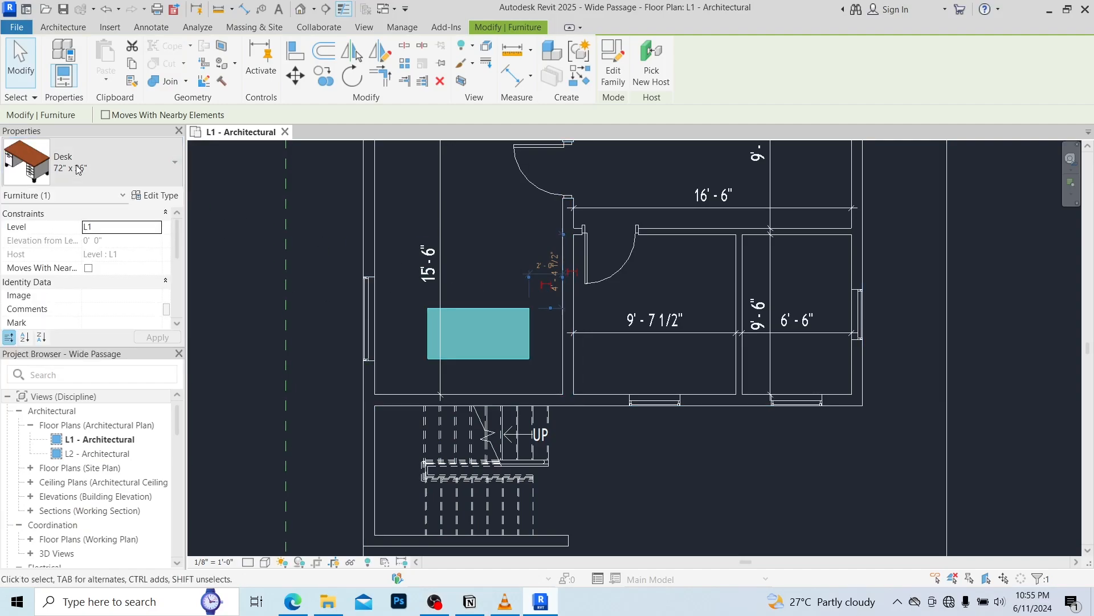
click(109, 27)
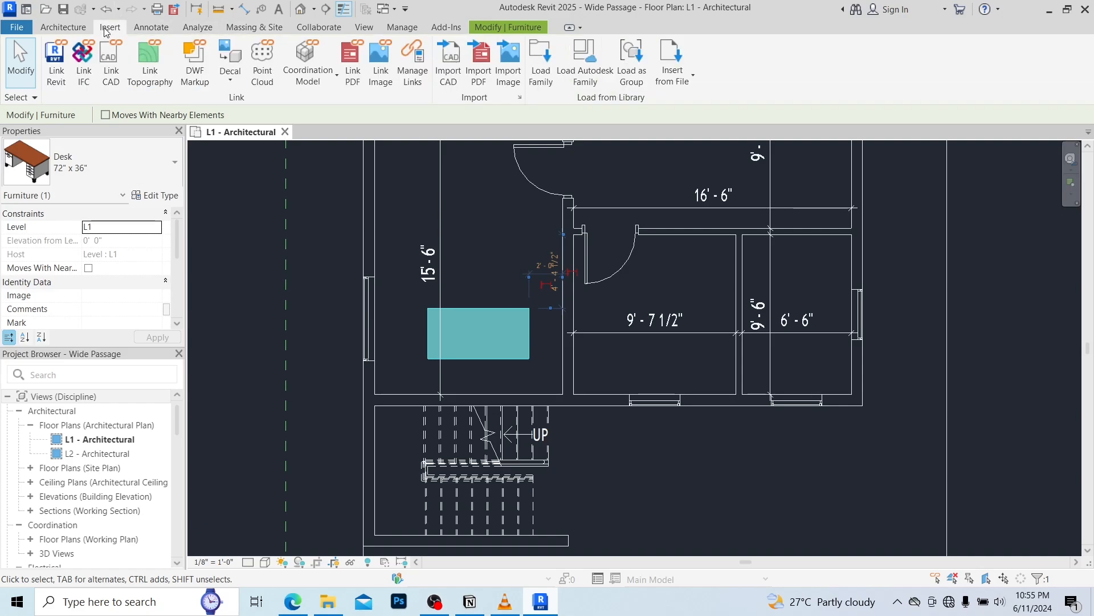
click(342, 189)
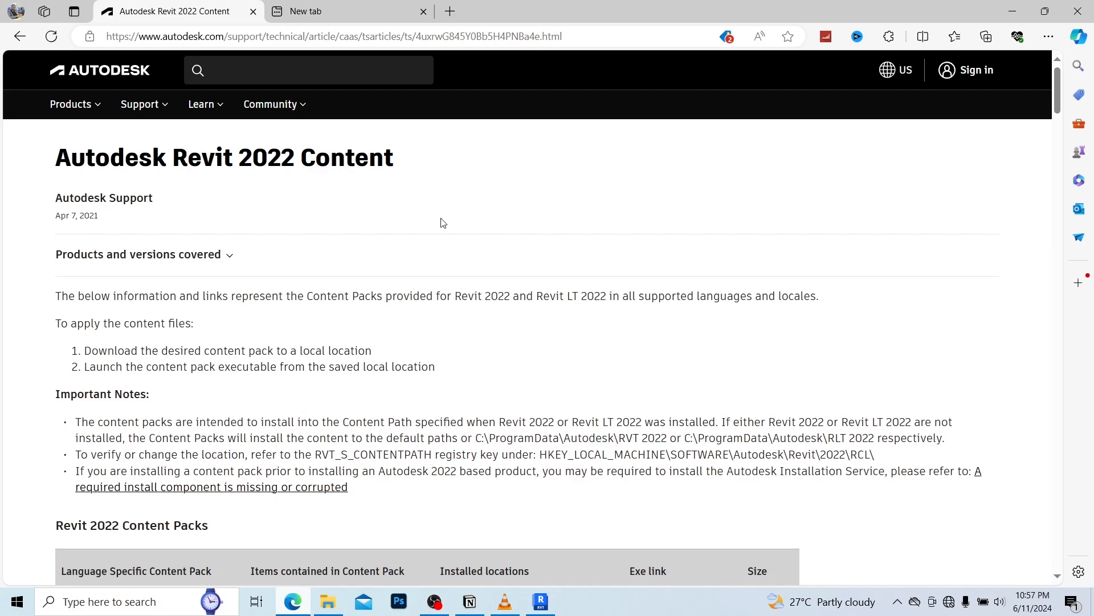
Scroll the Revit 2022 Content article down to the English content pack download links.
scroll(down, 3)
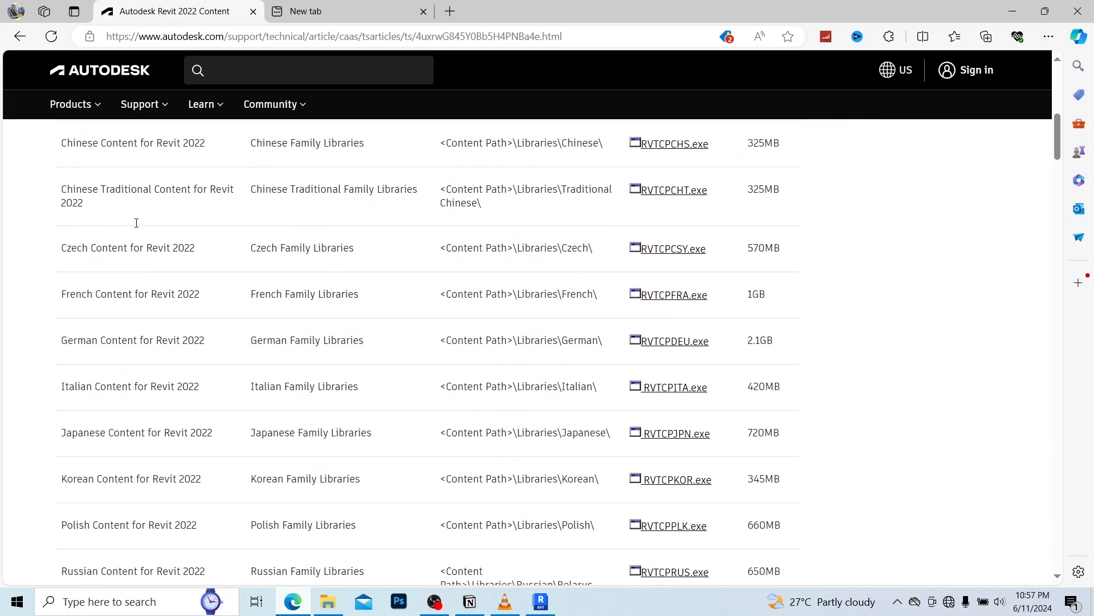
scroll(down, 3)
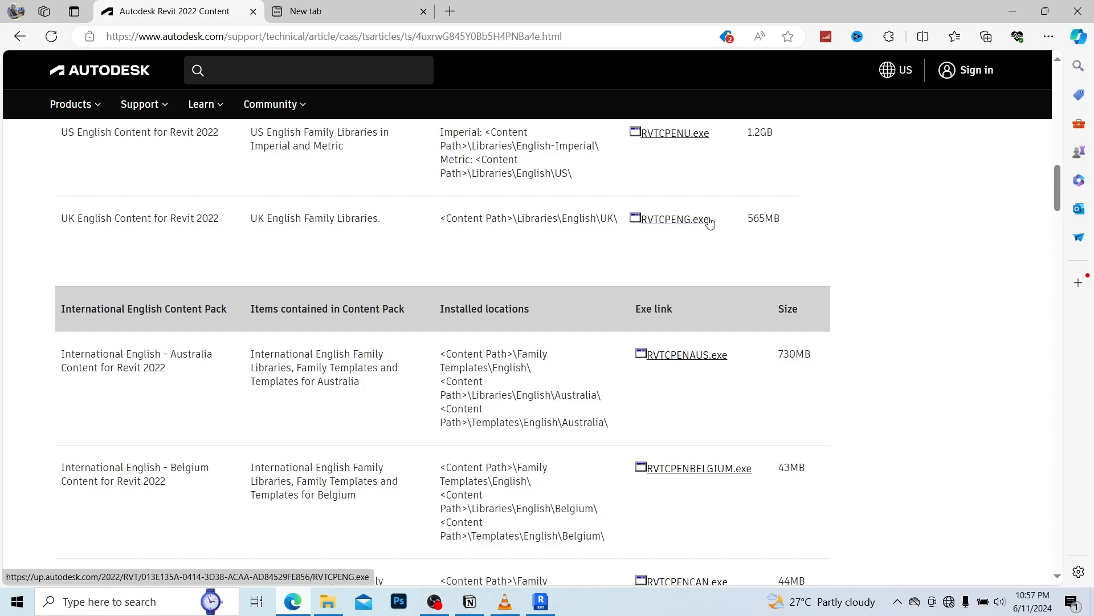
Back in Revit, browse Load Family to the Lighting Fixtures > Interior Lights folder.
click(540, 600)
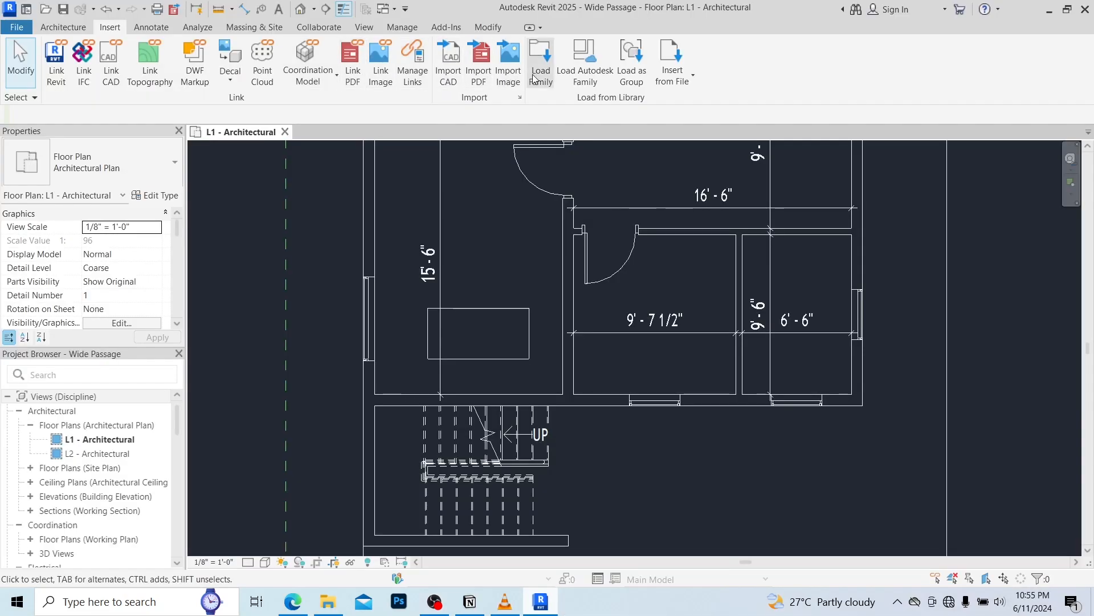
mouse_move(541, 63)
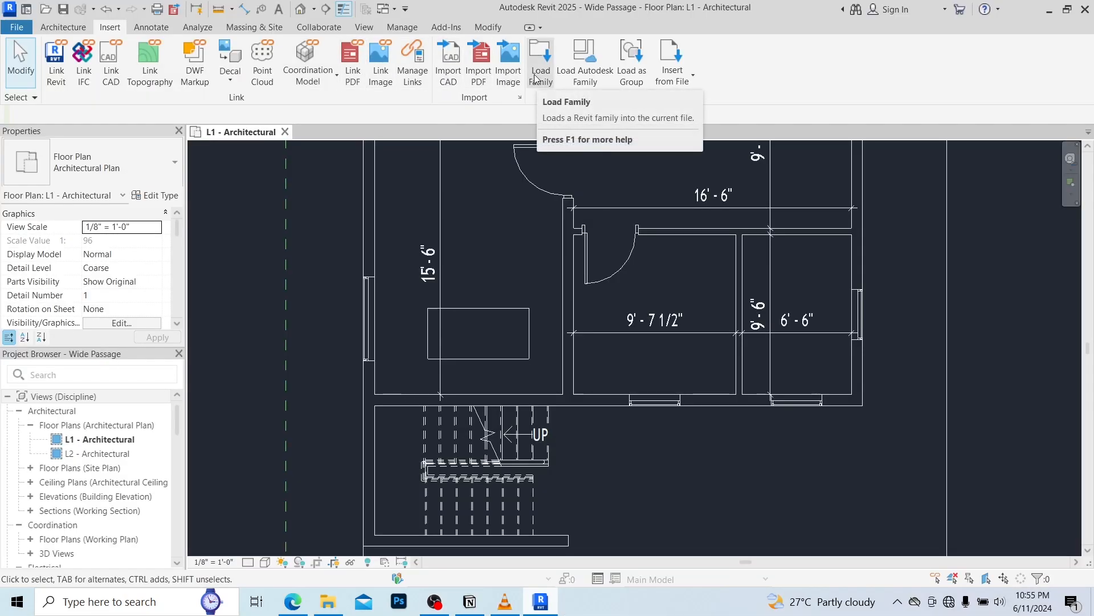
mouse_move(541, 62)
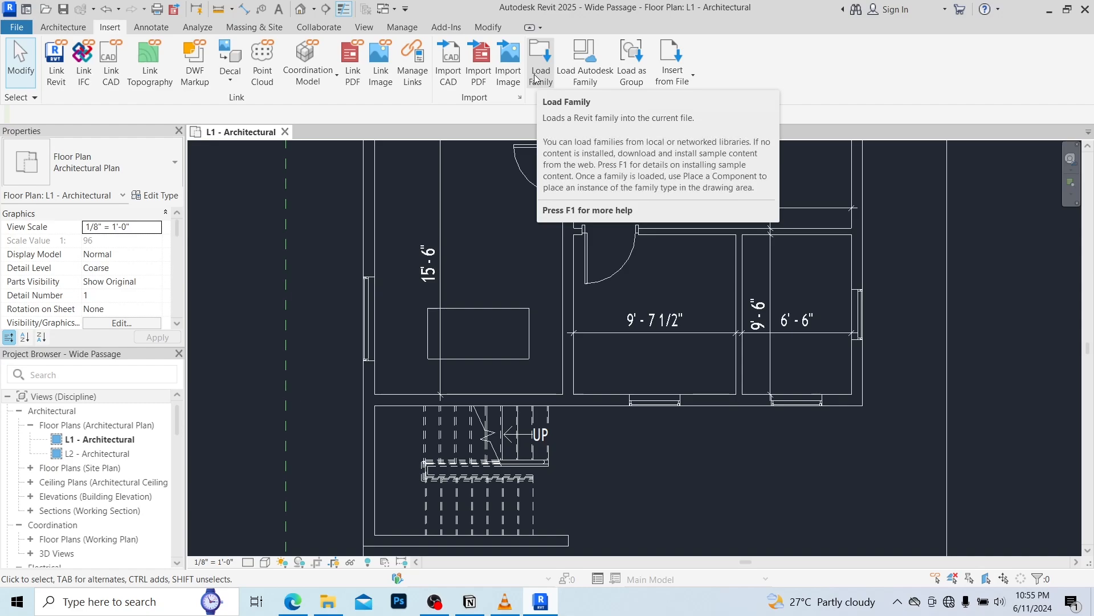
click(541, 59)
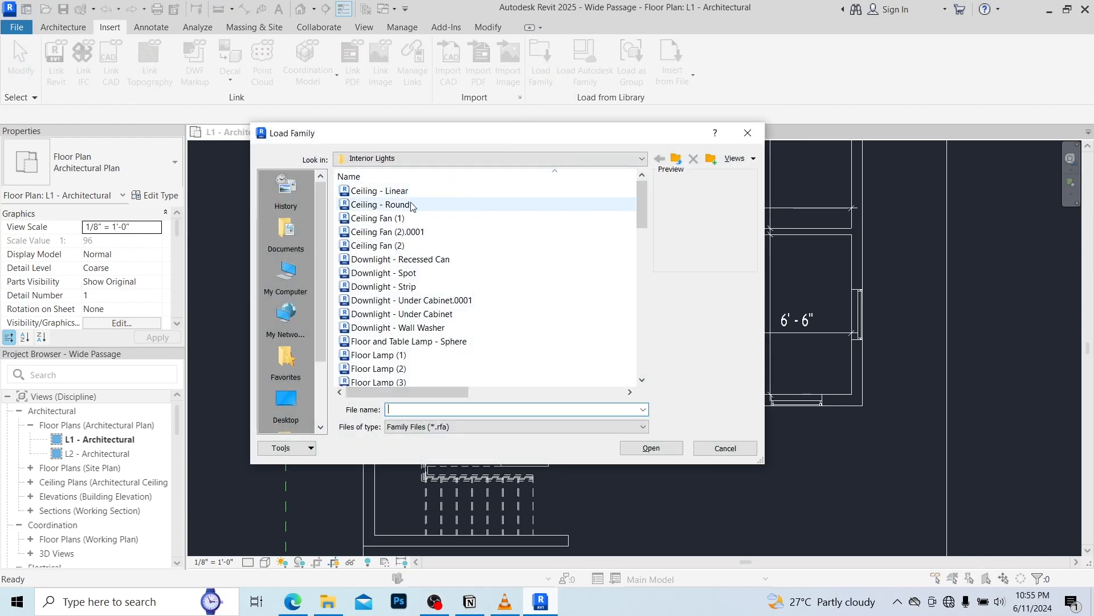
click(659, 158)
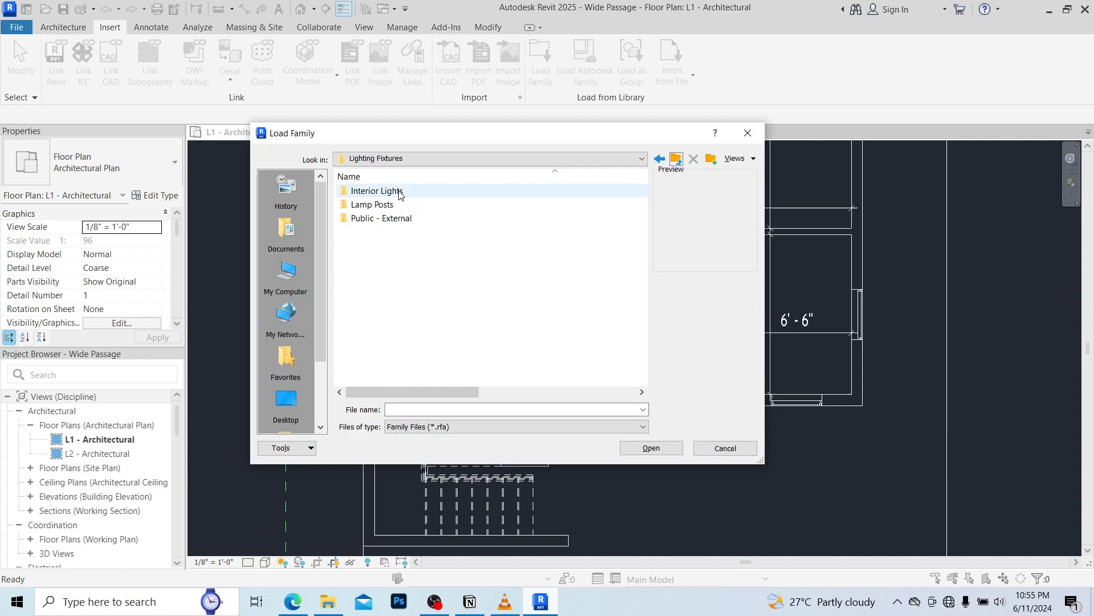
click(724, 447)
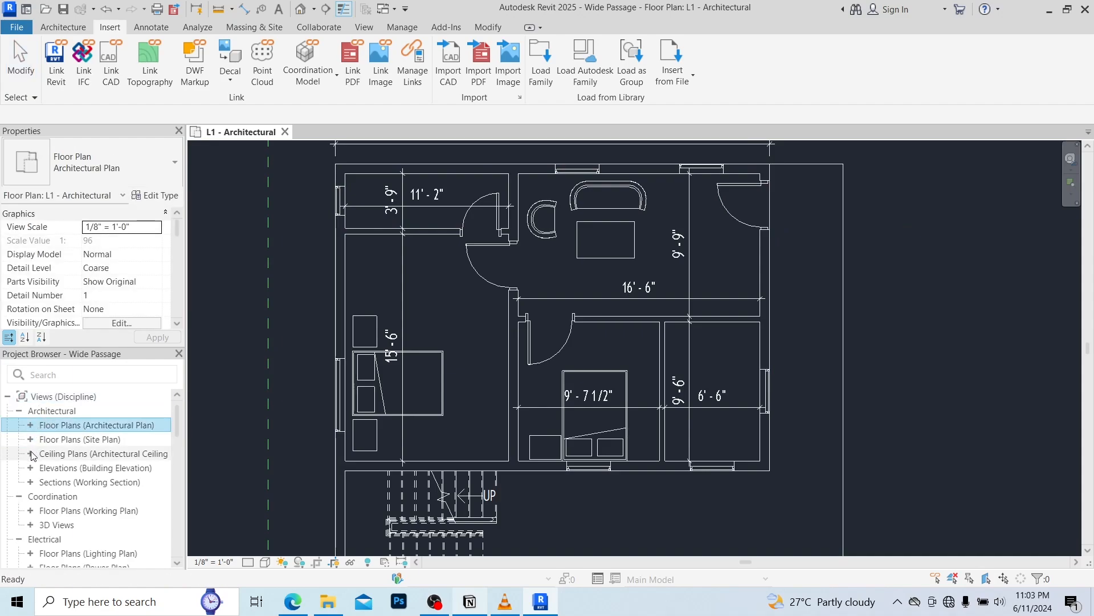
On the L1 ceiling plan, place 8" Incandescent - 277V recessed can downlights.
click(31, 453)
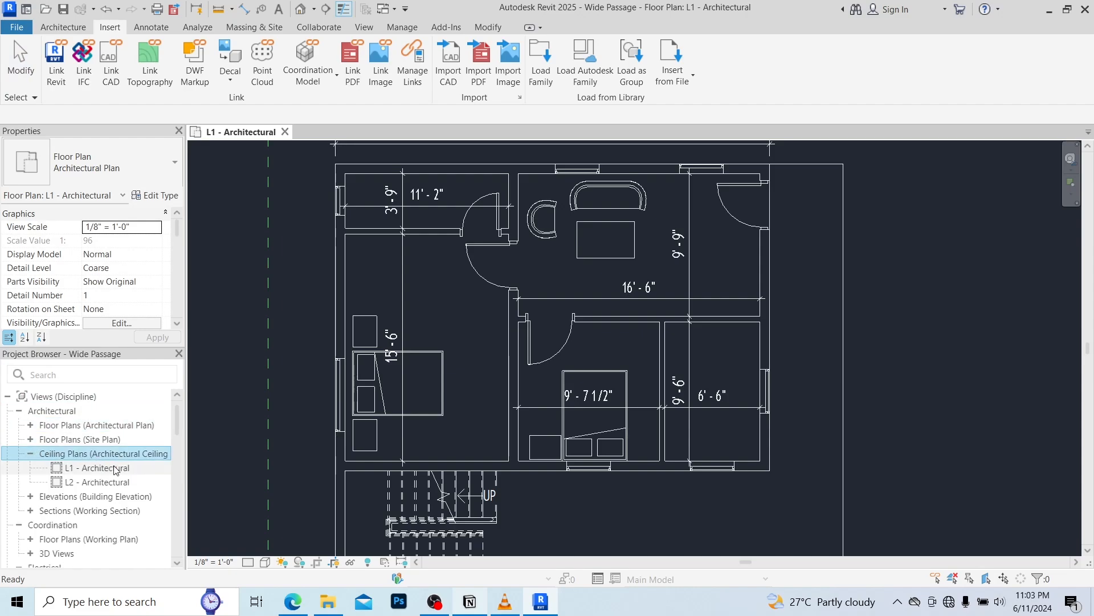
double_click(97, 467)
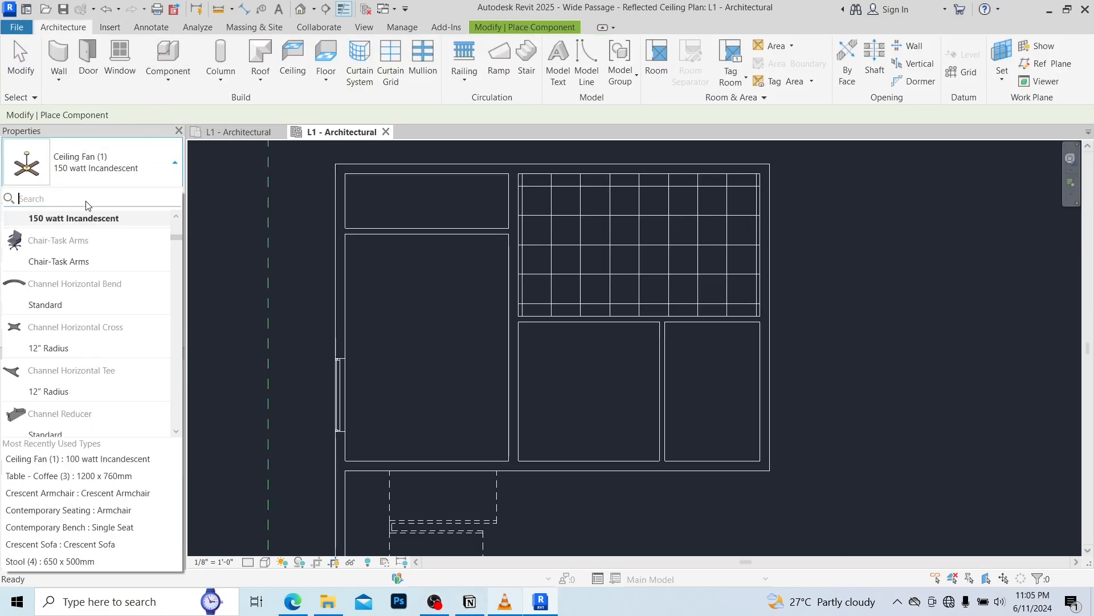
text(downlight)
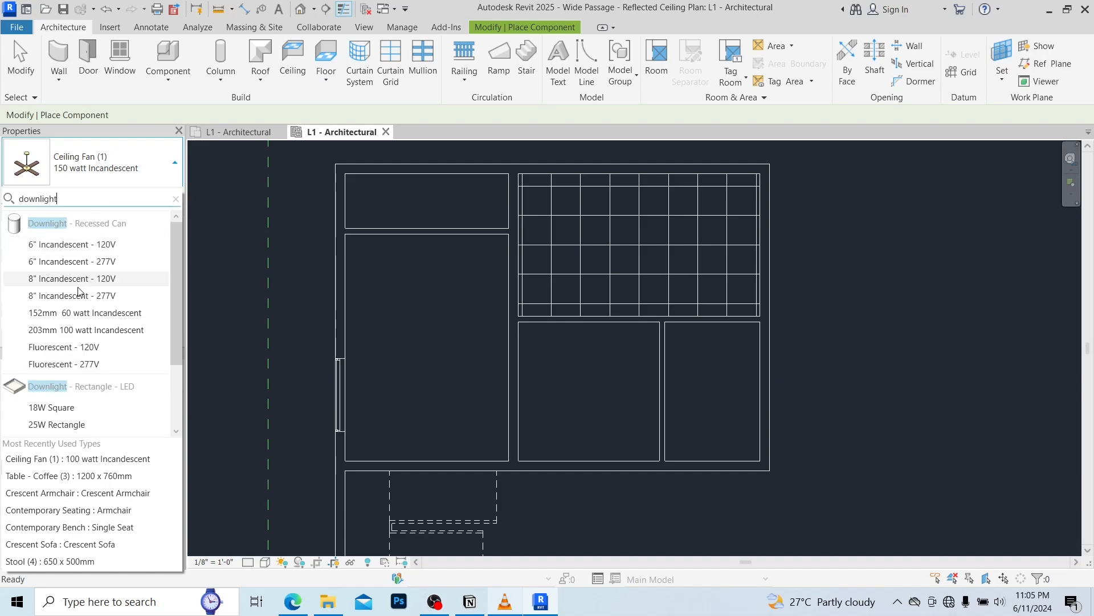
click(72, 295)
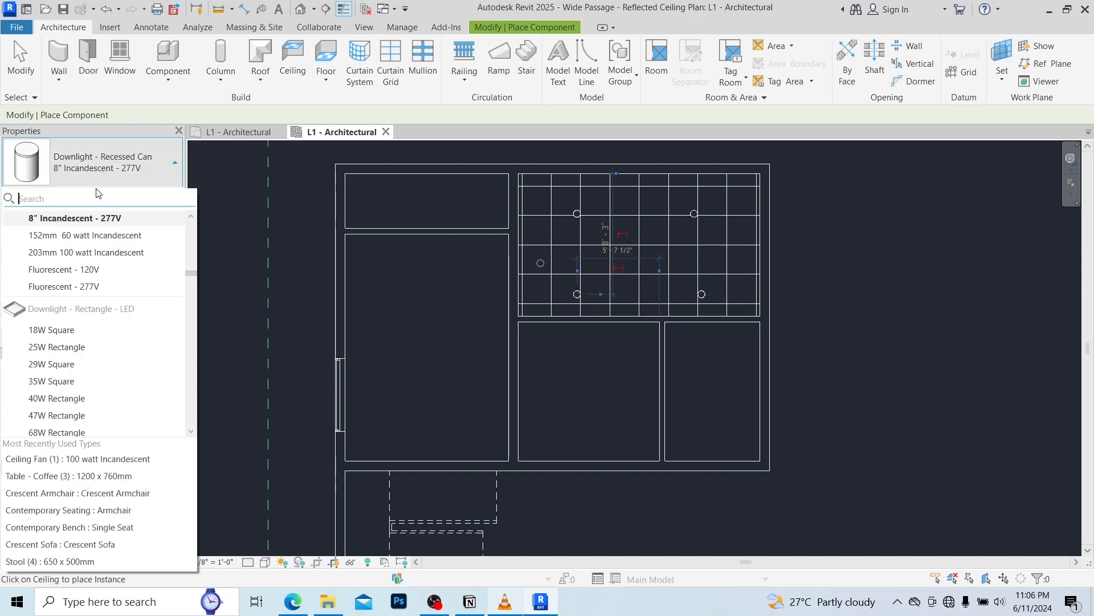
click(78, 459)
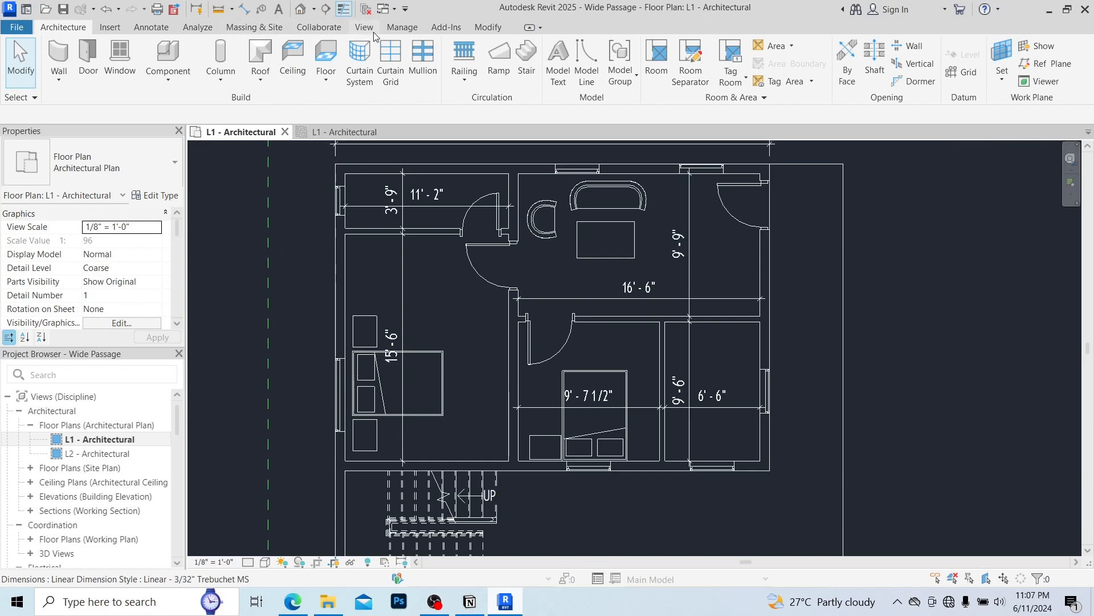
Place a camera on the L1 plan and resize its crop region to frame the furniture.
click(444, 60)
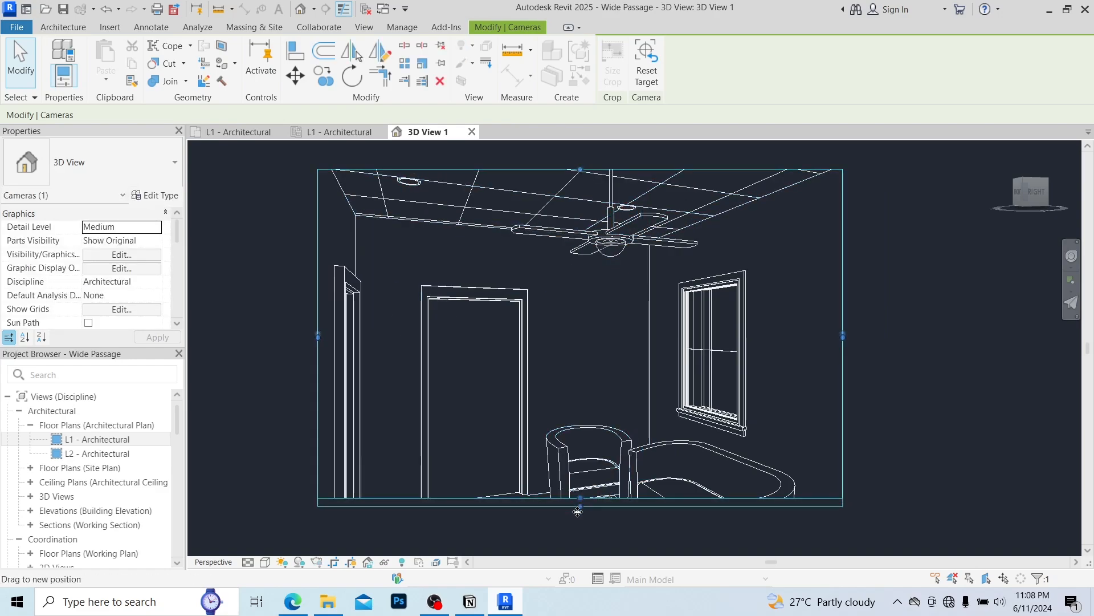
drag(578, 498, 578, 546)
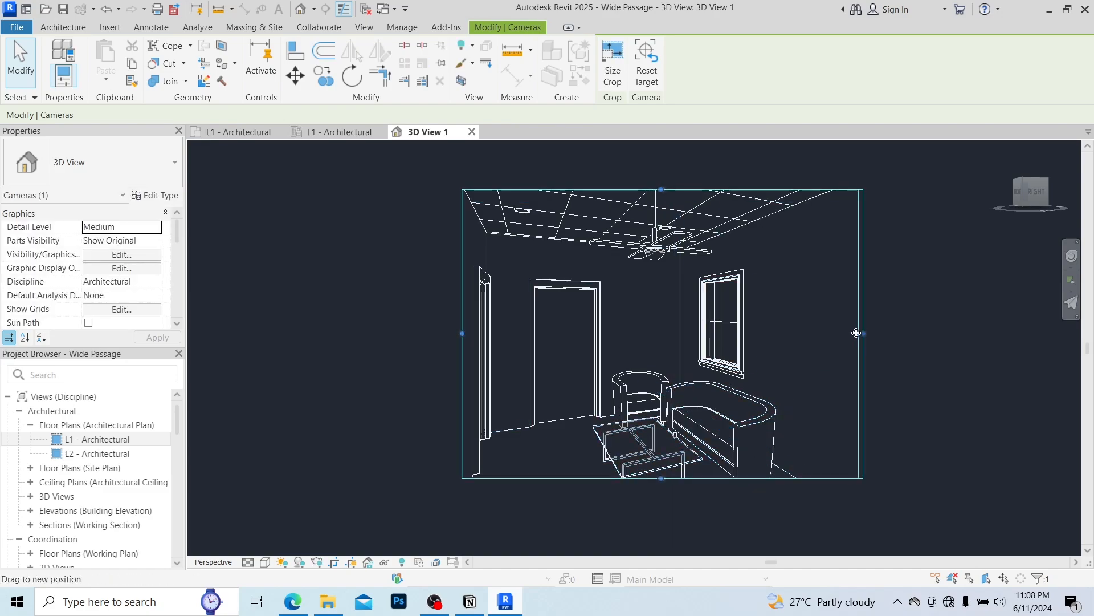
Set the camera view's visual style to Consistent Colors.
click(266, 561)
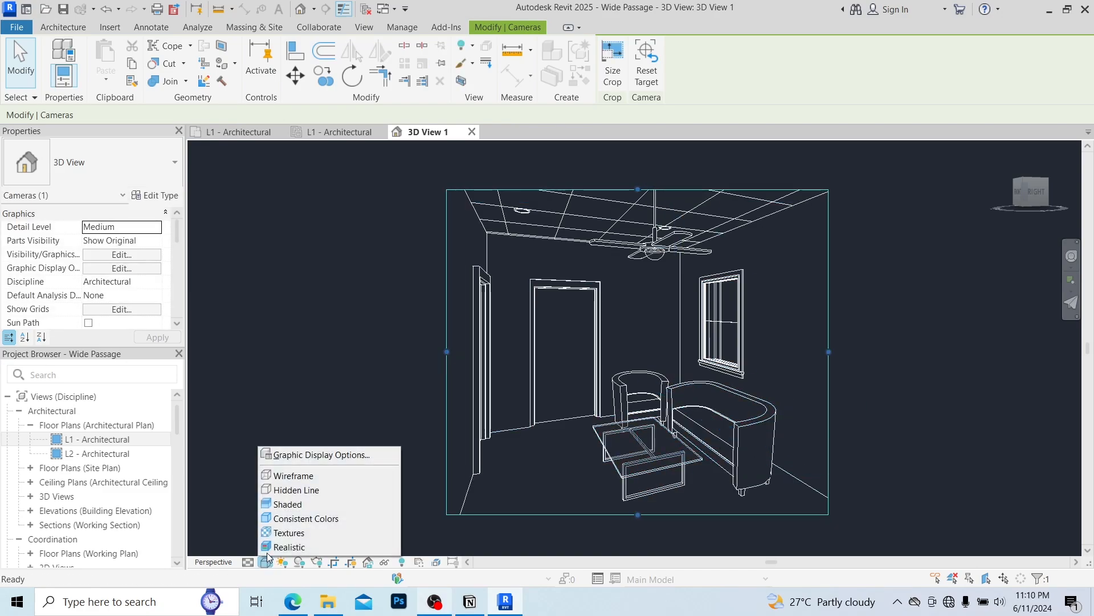
click(305, 518)
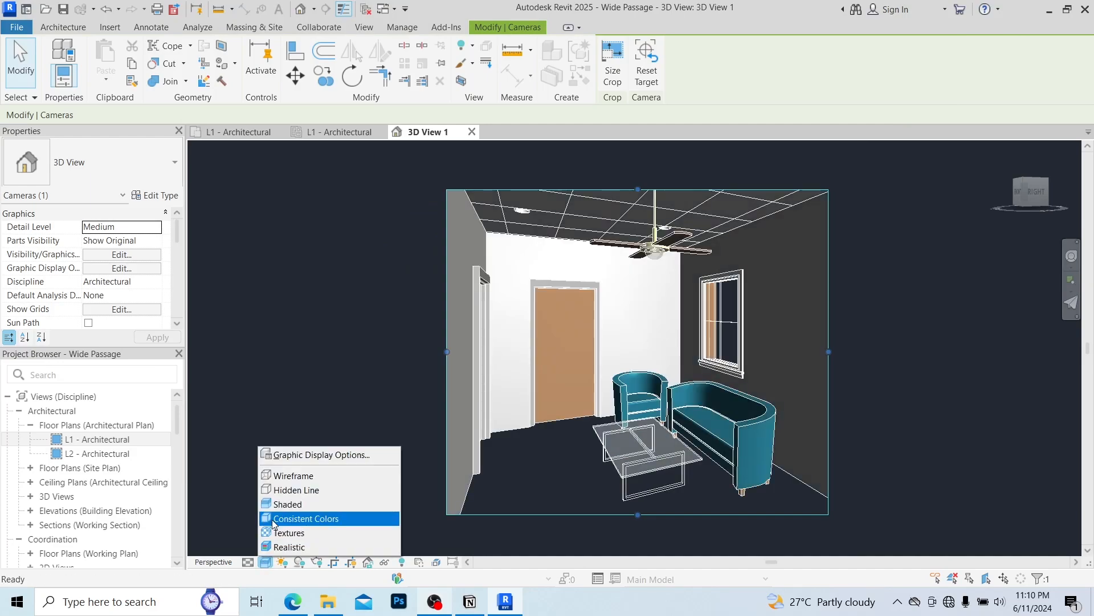
click(305, 518)
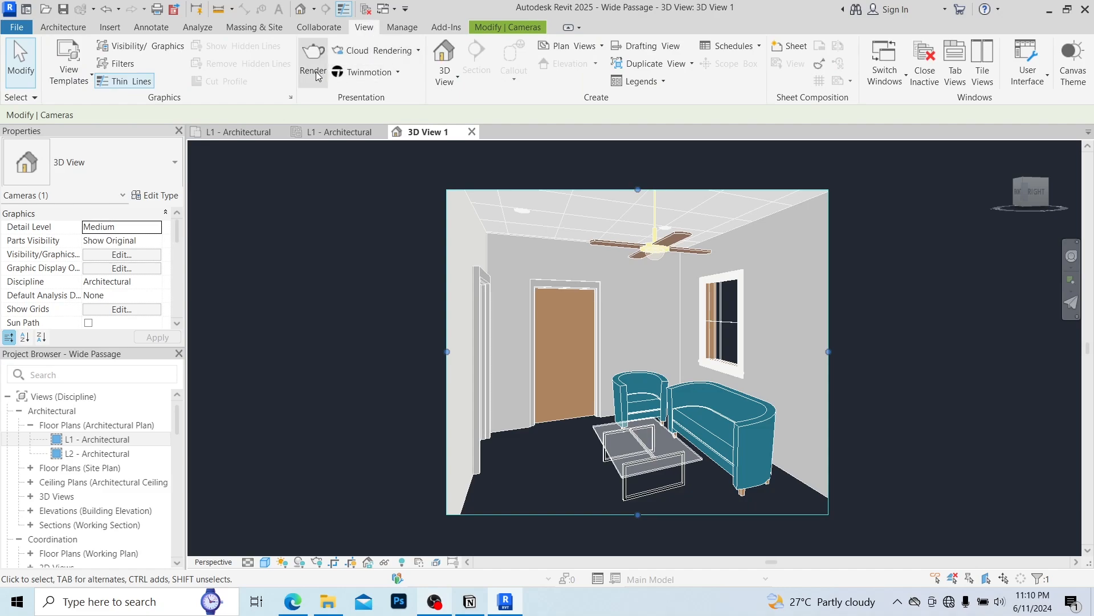
Render the camera view at Medium quality with Interior: Sun and Artificial lighting.
click(313, 50)
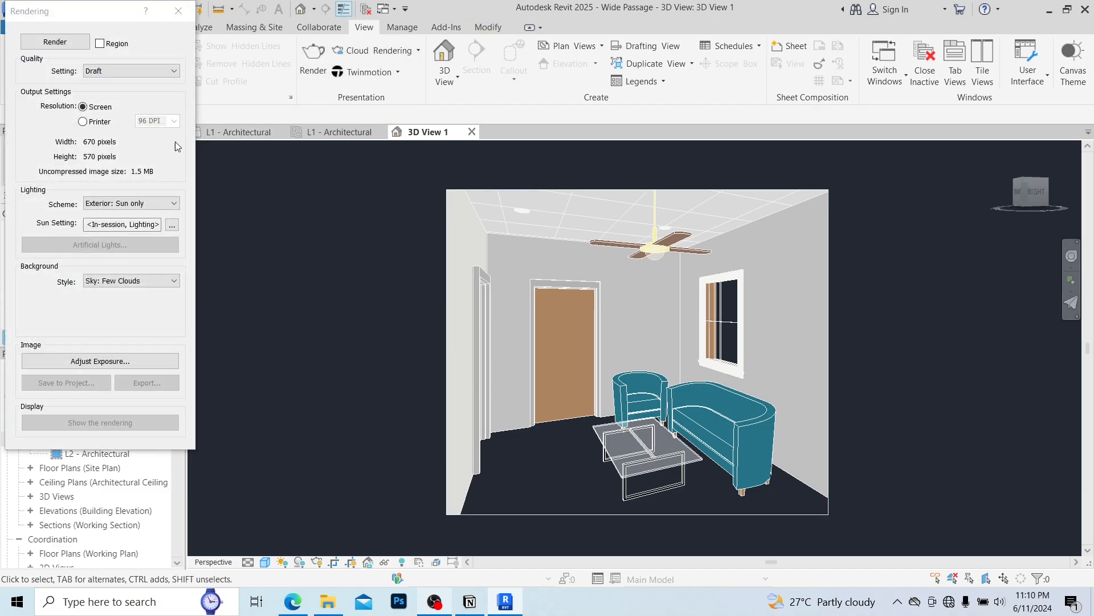
click(129, 70)
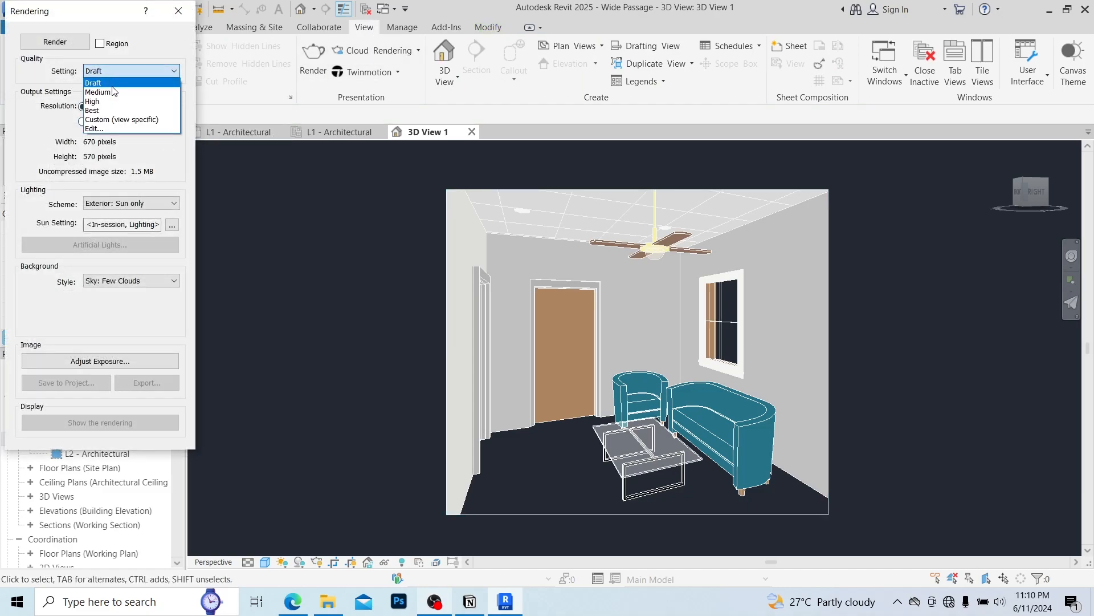
click(97, 91)
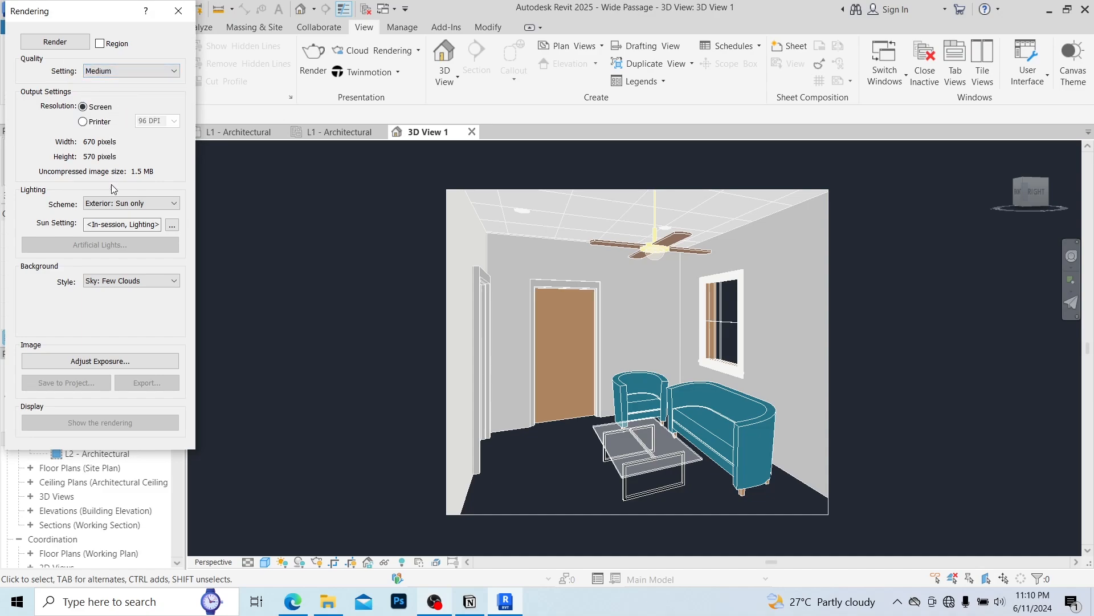
click(130, 202)
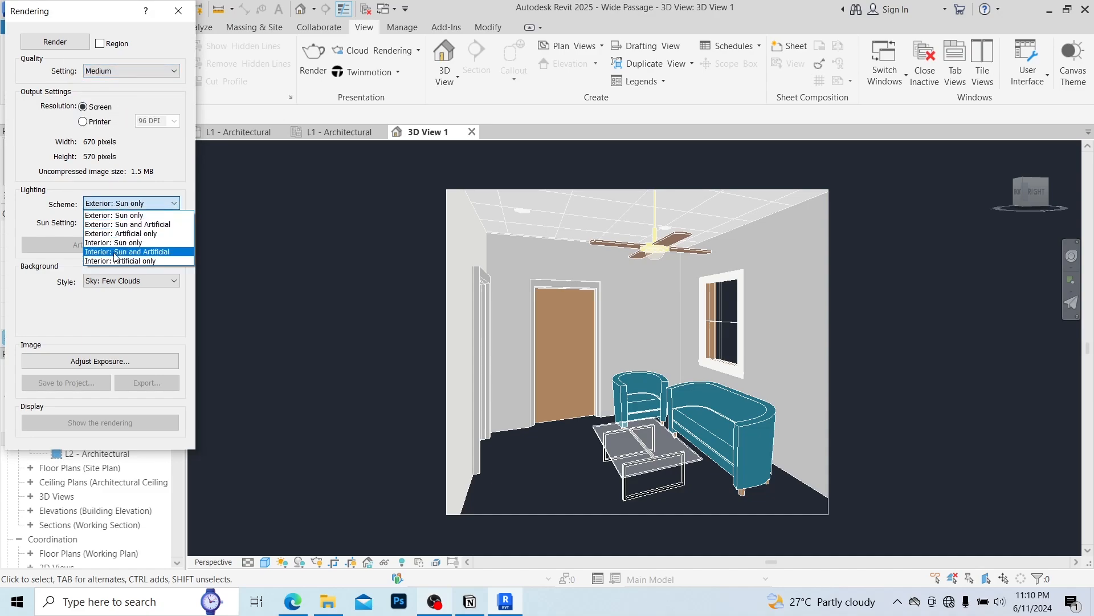
click(128, 251)
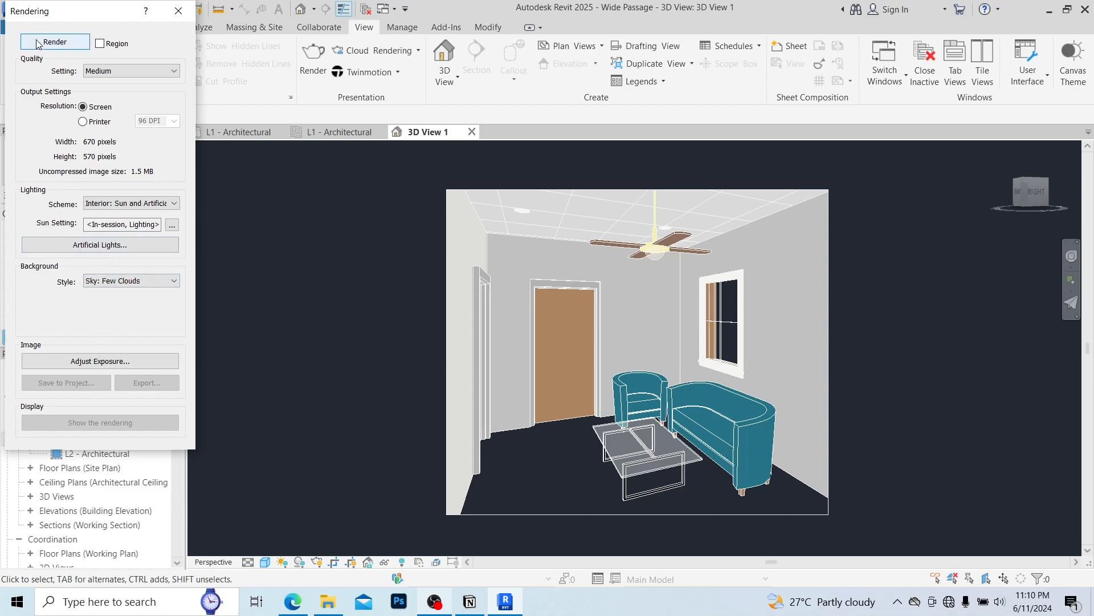
click(54, 41)
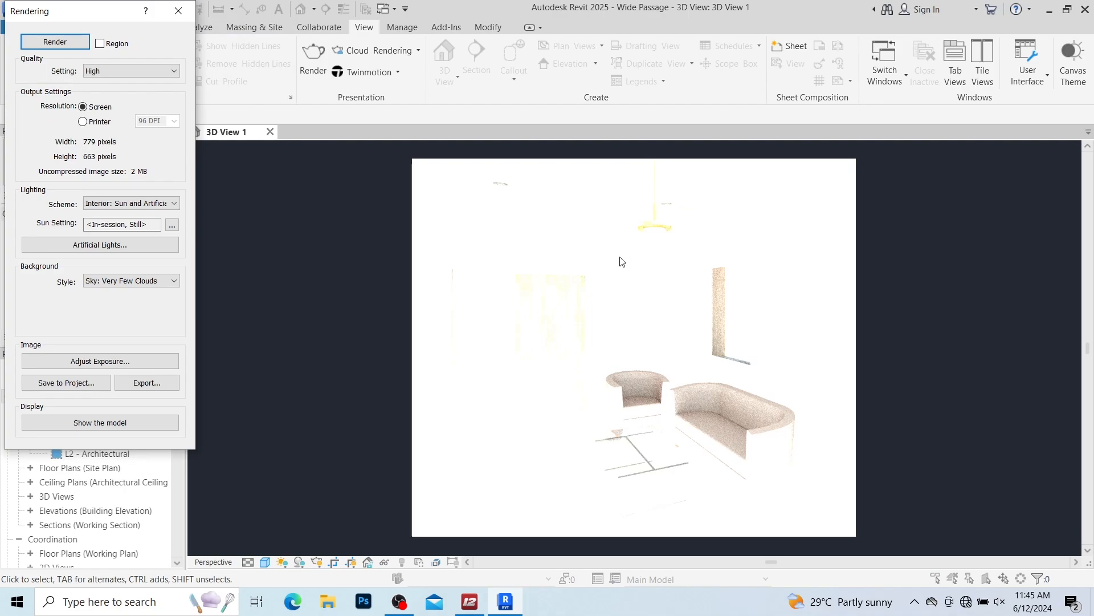
Tune the rendering's exposure value to about 12.84 with highlights 0.33.
click(100, 361)
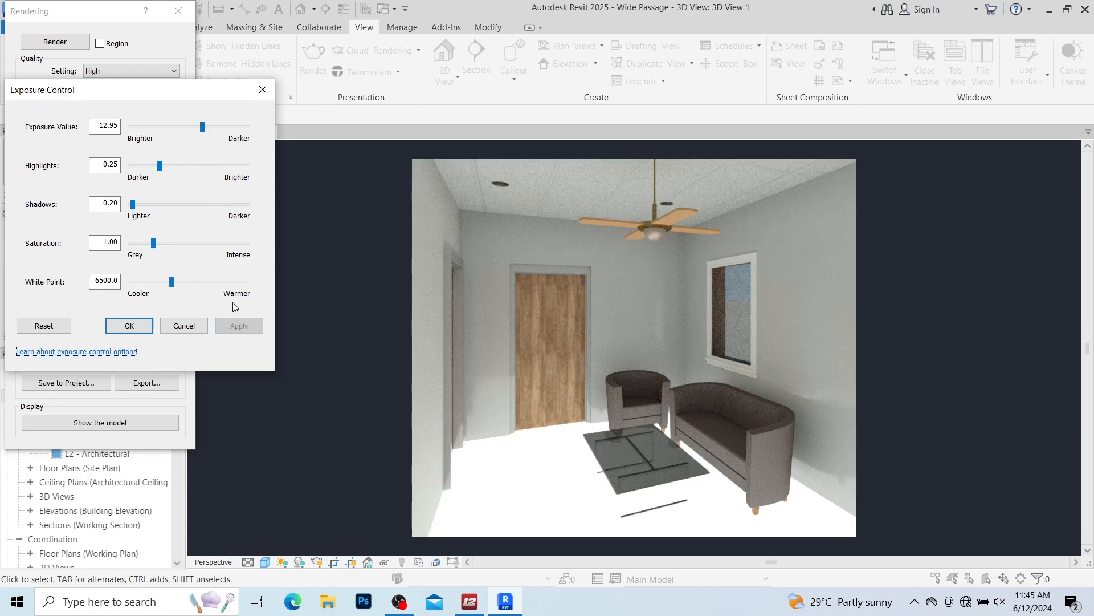
drag(203, 126, 190, 126)
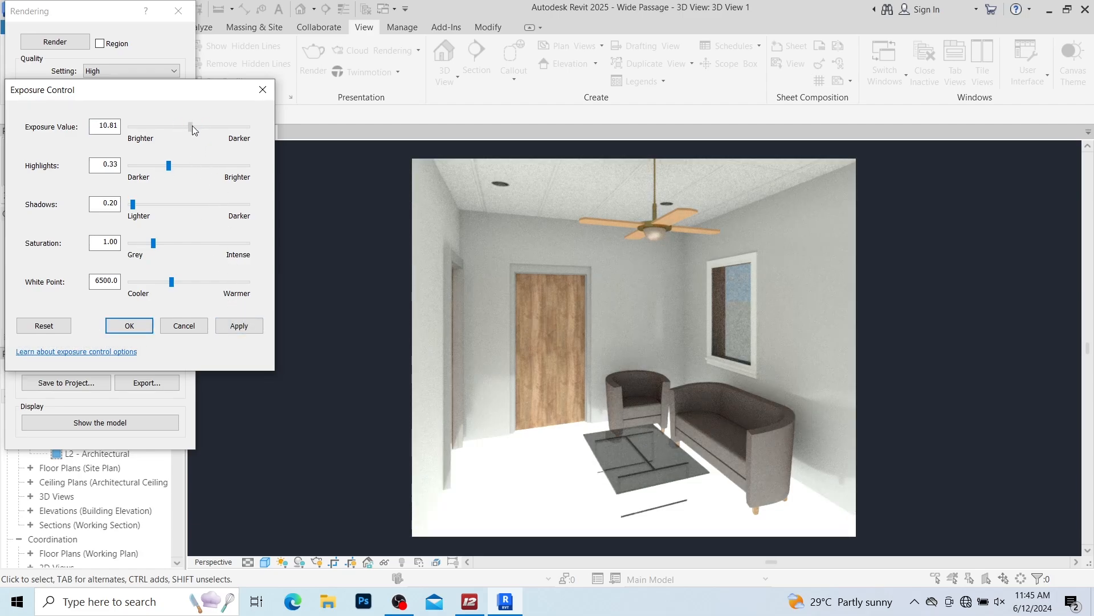
drag(190, 130, 213, 130)
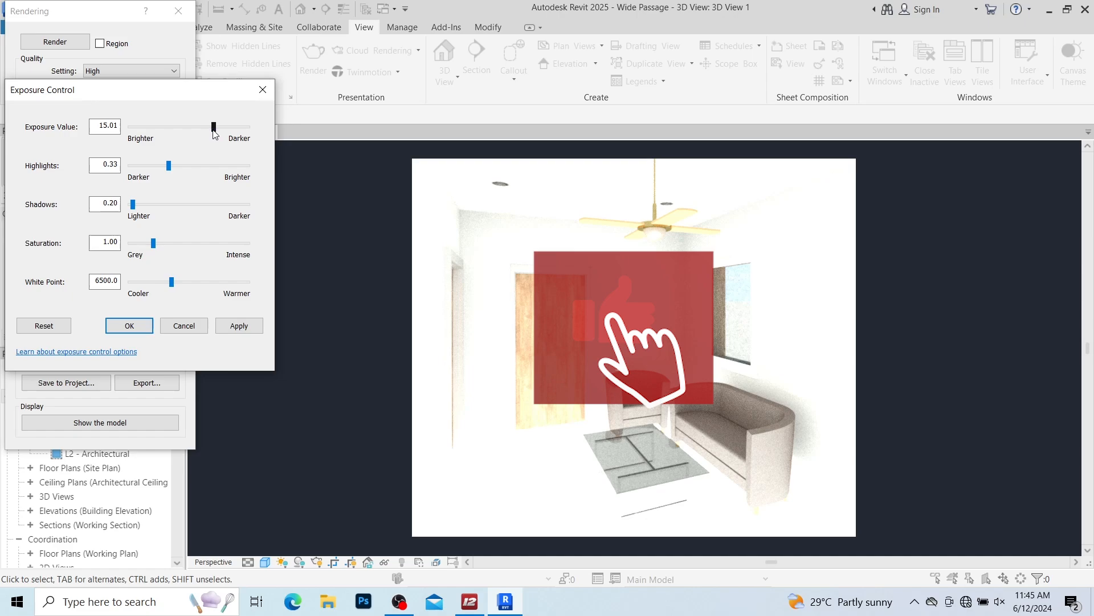
drag(213, 127, 197, 127)
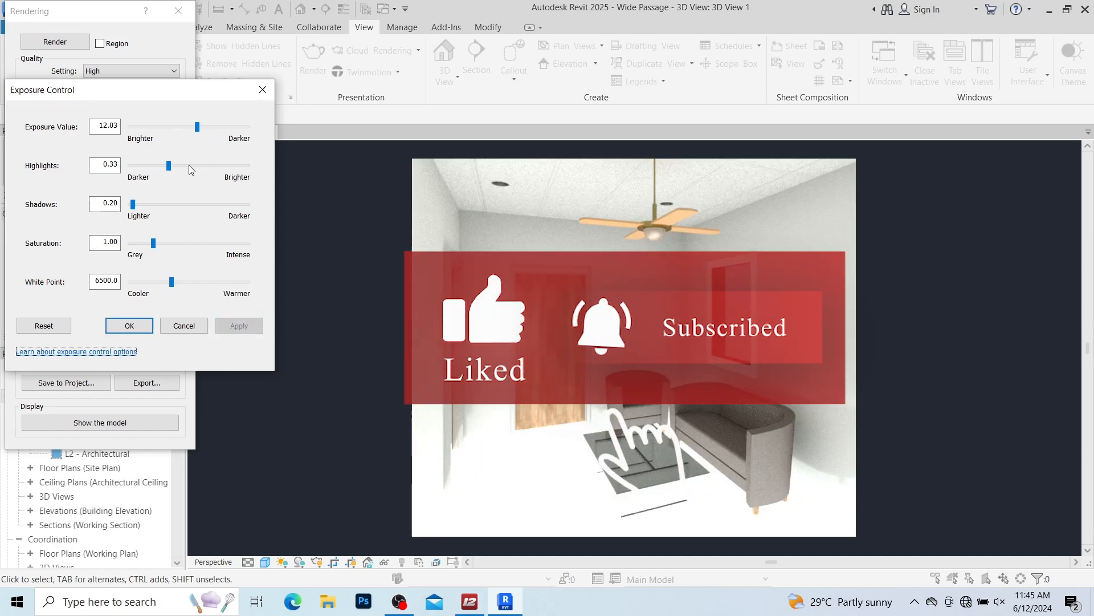
drag(196, 127, 202, 127)
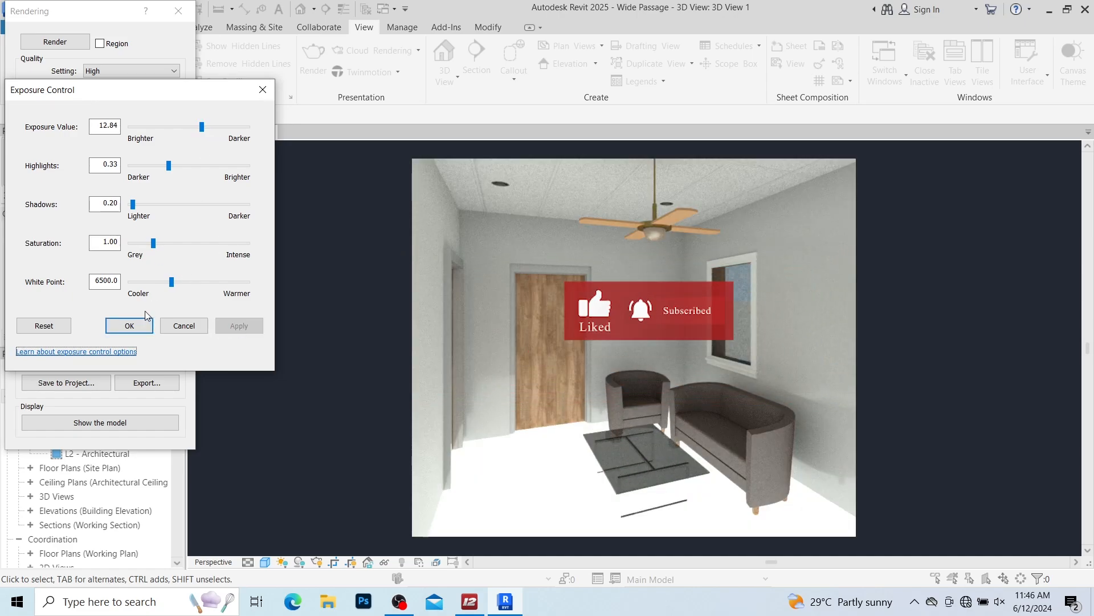